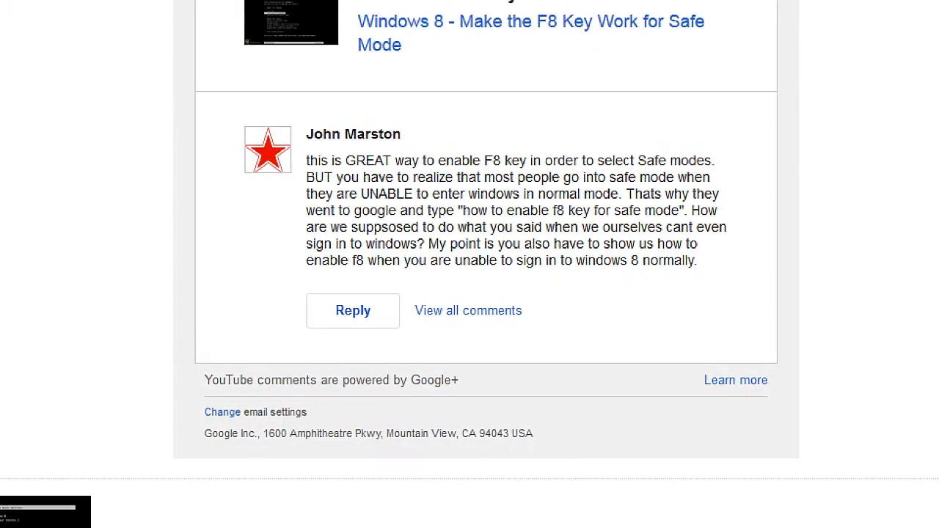
- Point the VM's CD/DVD (IDE) drive at the Windows ISO image file
scroll(up, 3)
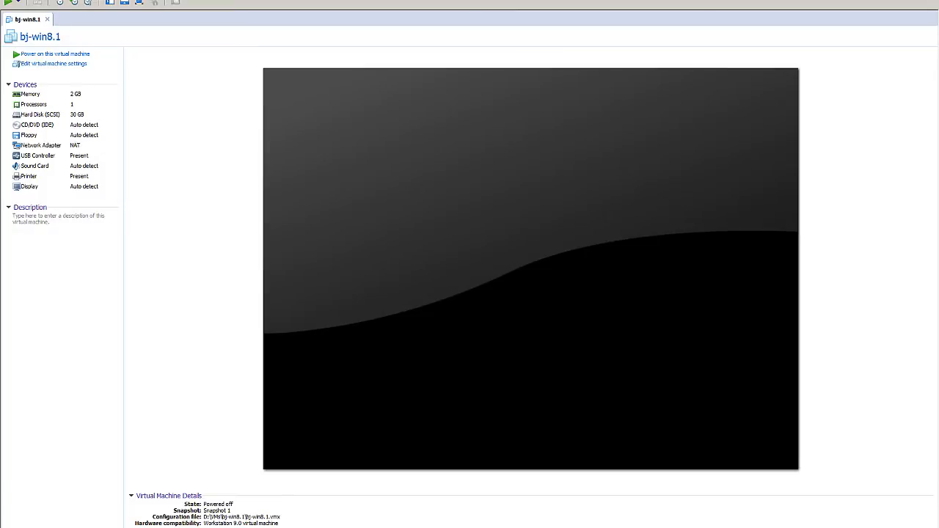
mouse_move(110, 408)
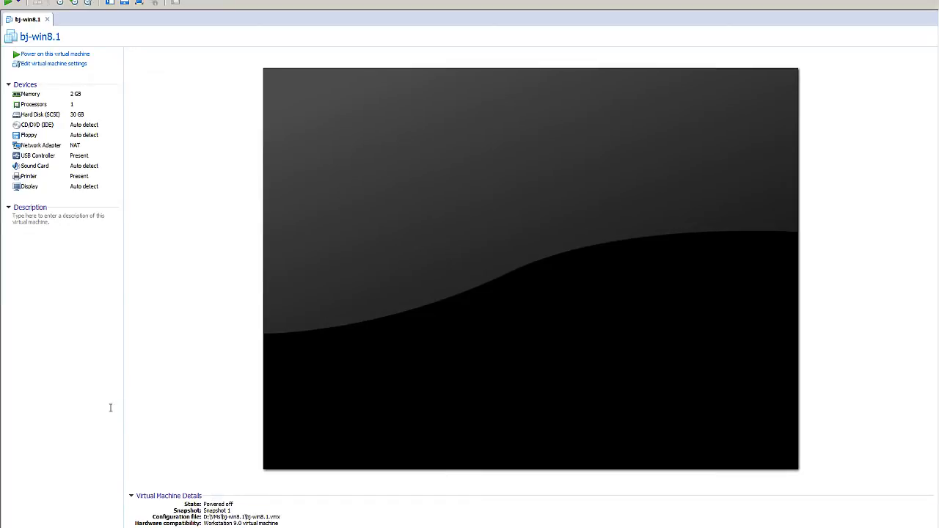
mouse_move(130, 231)
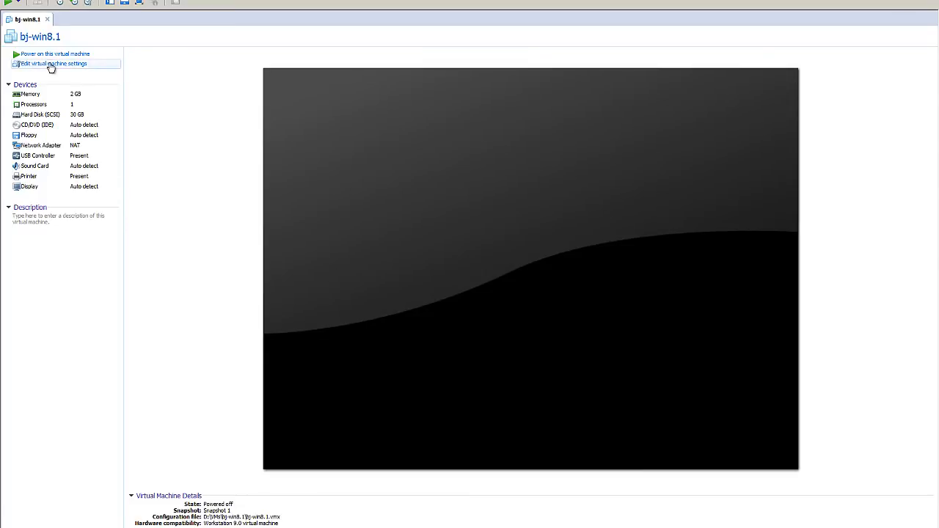
click(52, 63)
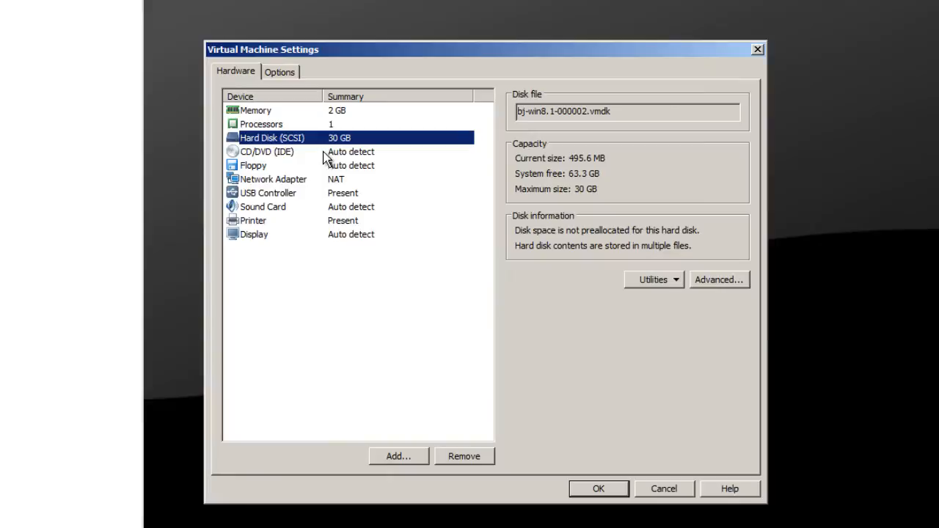
click(266, 151)
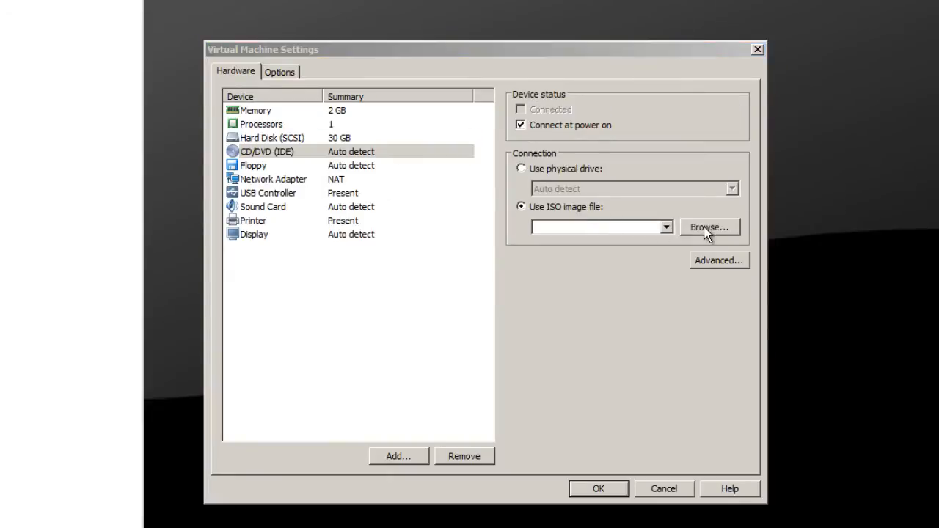
click(708, 227)
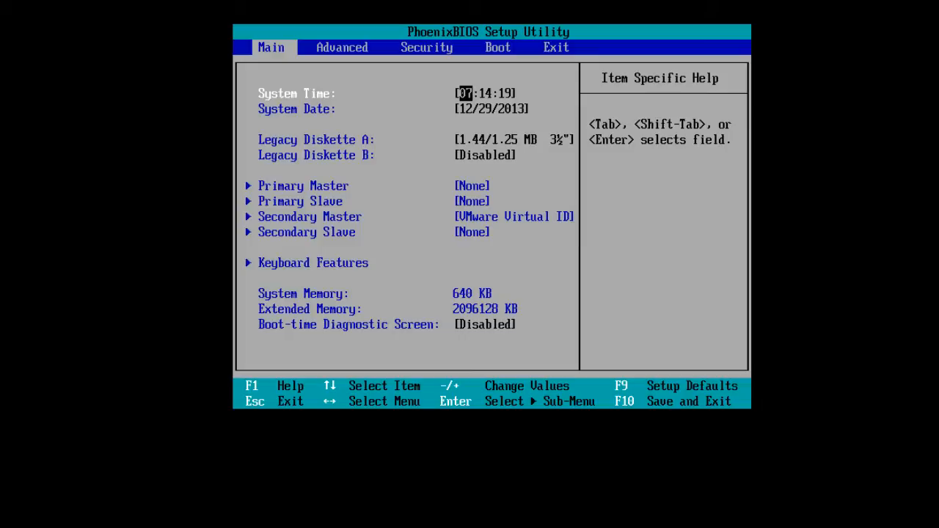
- Put CD-ROM Drive first in the PhoenixBIOS boot order, then save and exit
click(556, 47)
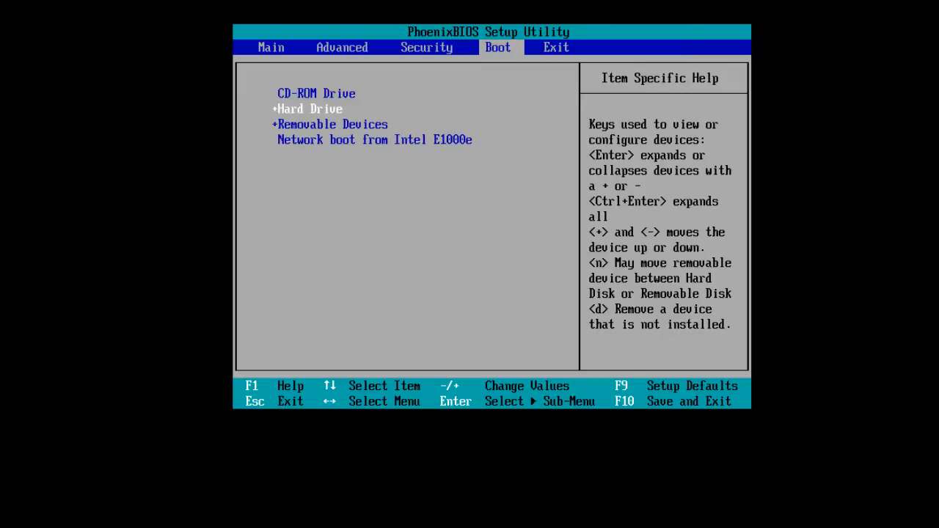
key(F10)
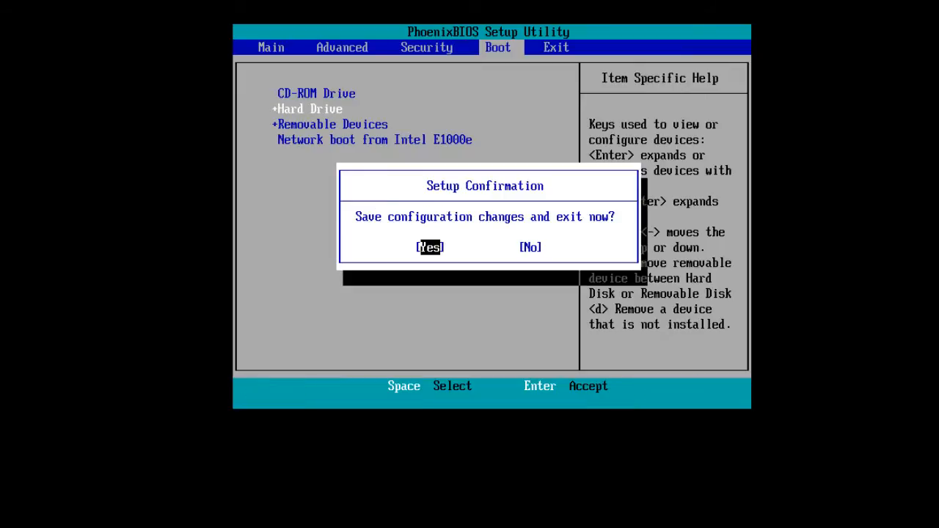
click(429, 247)
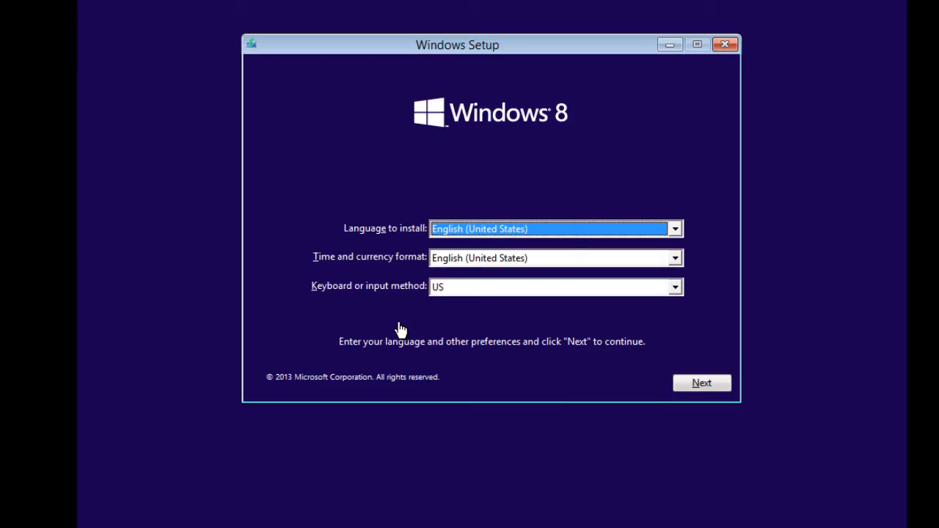
mouse_move(662, 381)
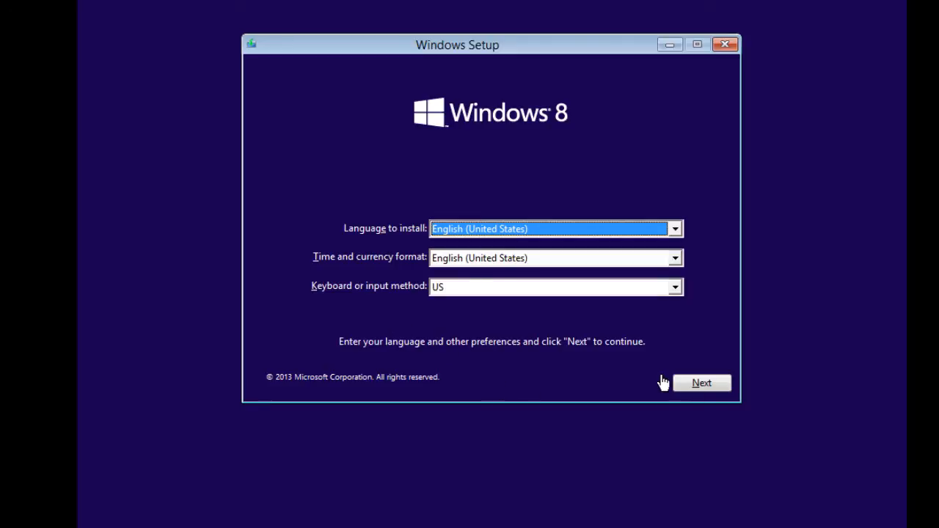
- Accept the default language settings in Windows Setup and choose Repair your computer
click(701, 382)
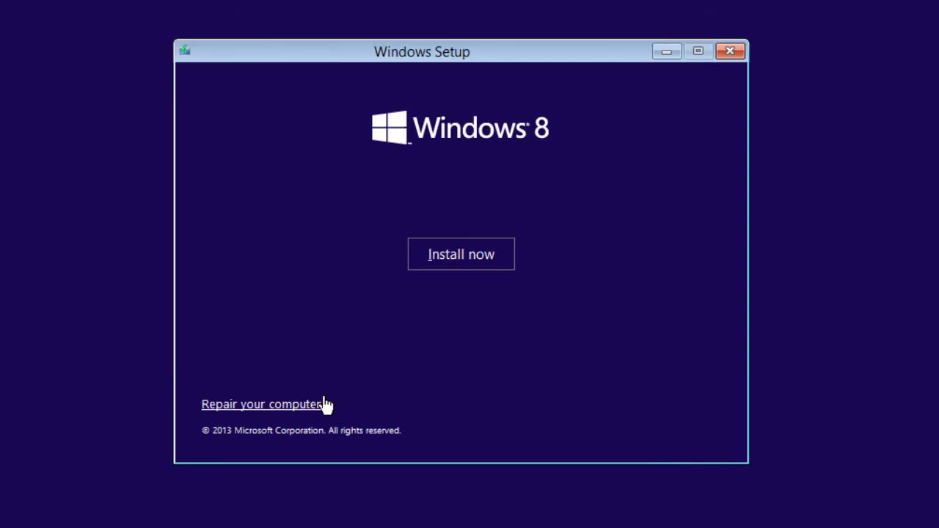
mouse_move(317, 412)
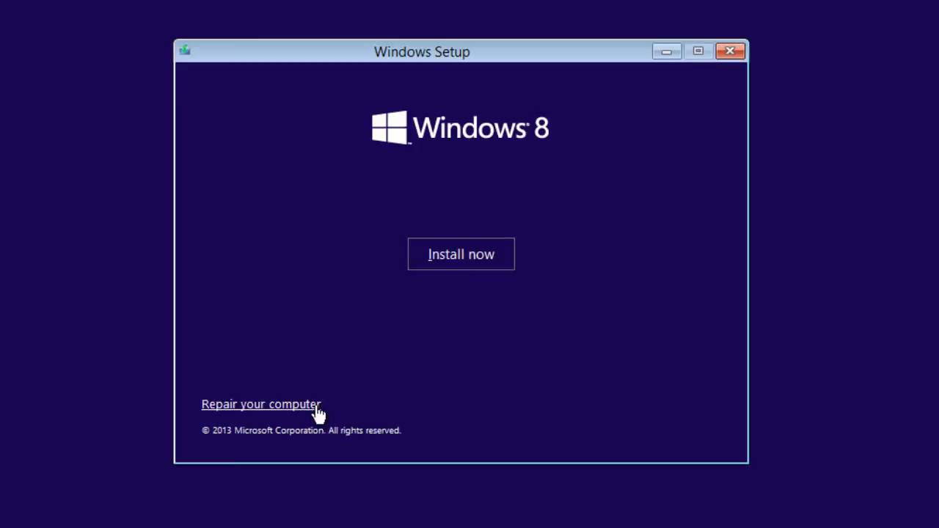
mouse_move(359, 405)
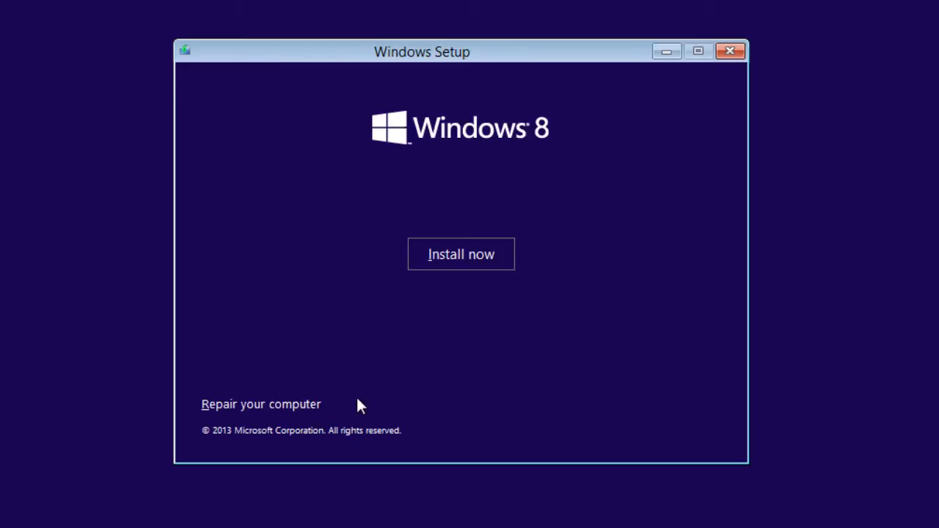
click(260, 405)
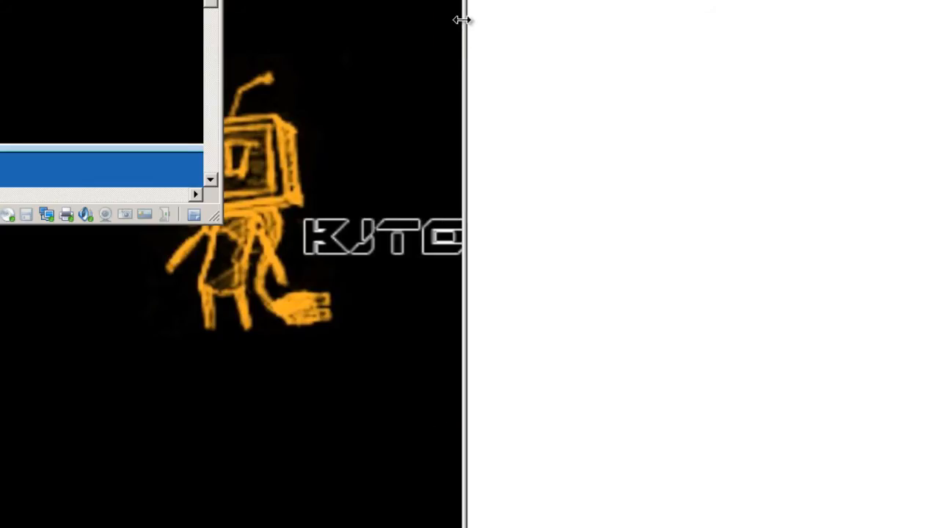
- Narrow the VMware window so it sits beside the Notepad bcdedit notes
drag(465, 20, 337, 14)
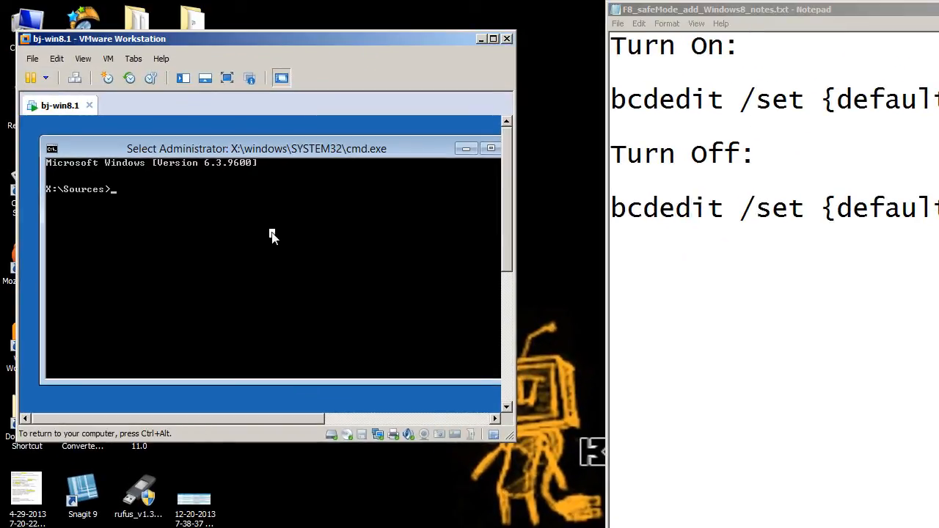
- Run 'bcdedit /set {default} bootmenupolicy legacy' and enlarge the VMware window
text(bcdedit /)
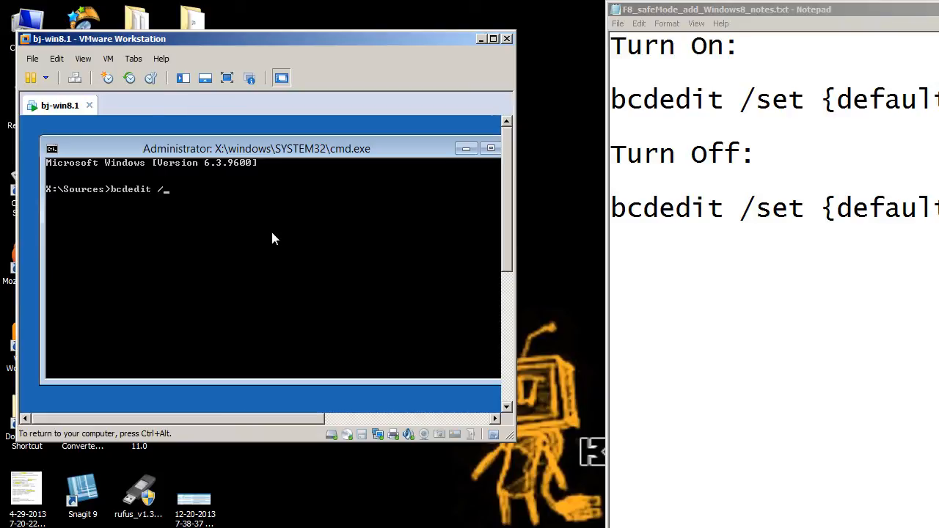
text(set {de)
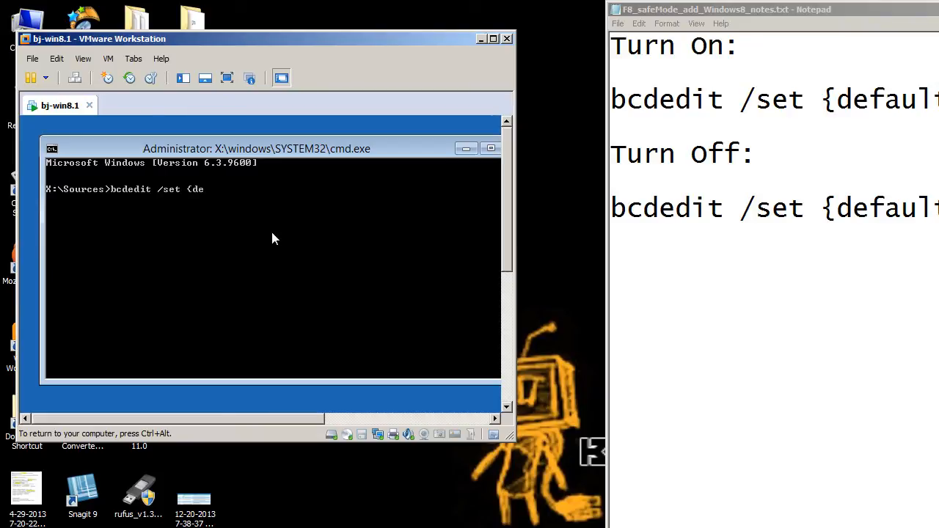
text(fault})
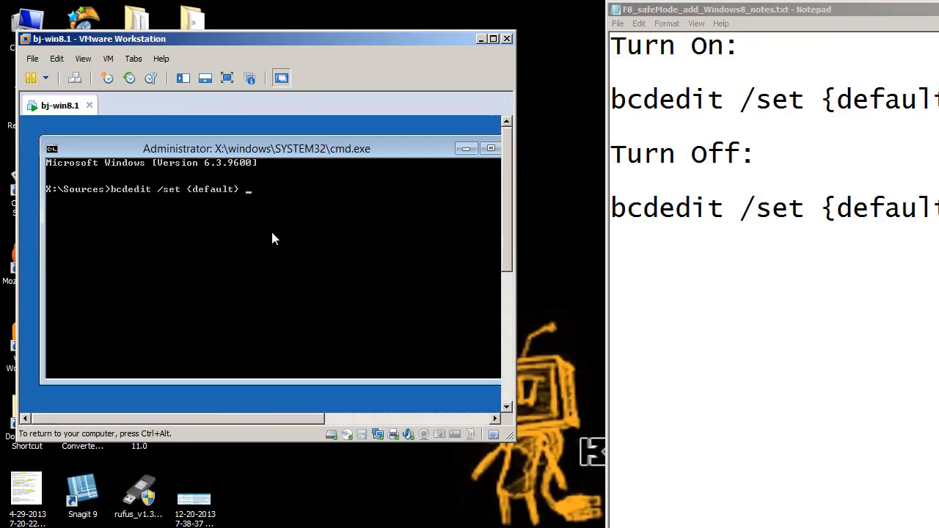
text(bootmenu)
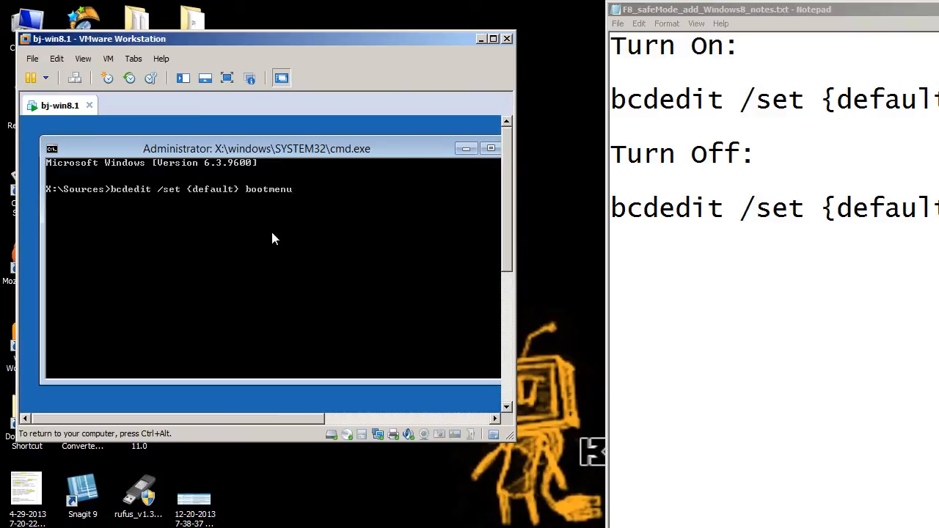
text(policy lega)
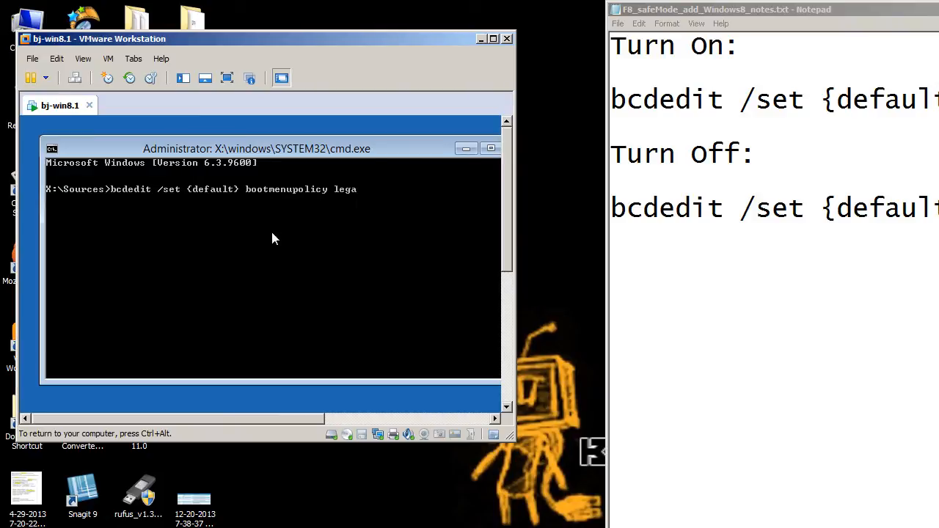
key(Return)
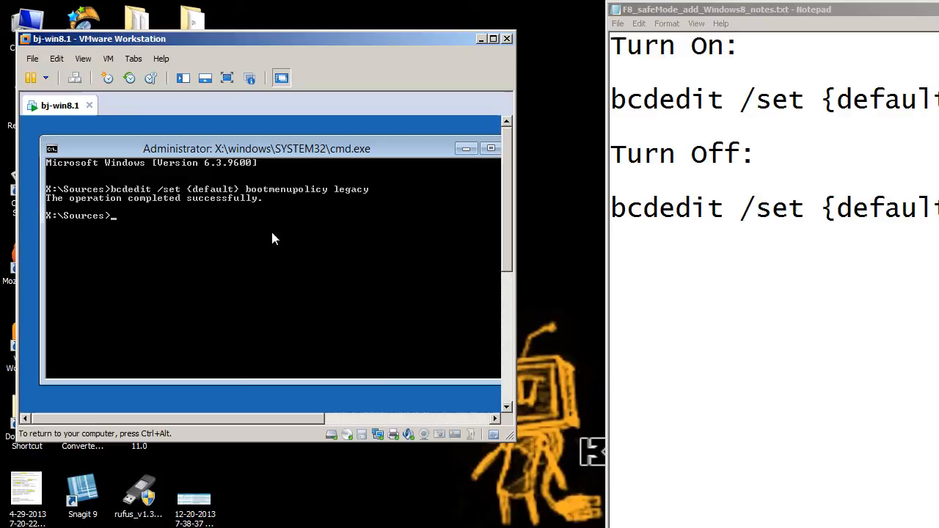
mouse_move(279, 233)
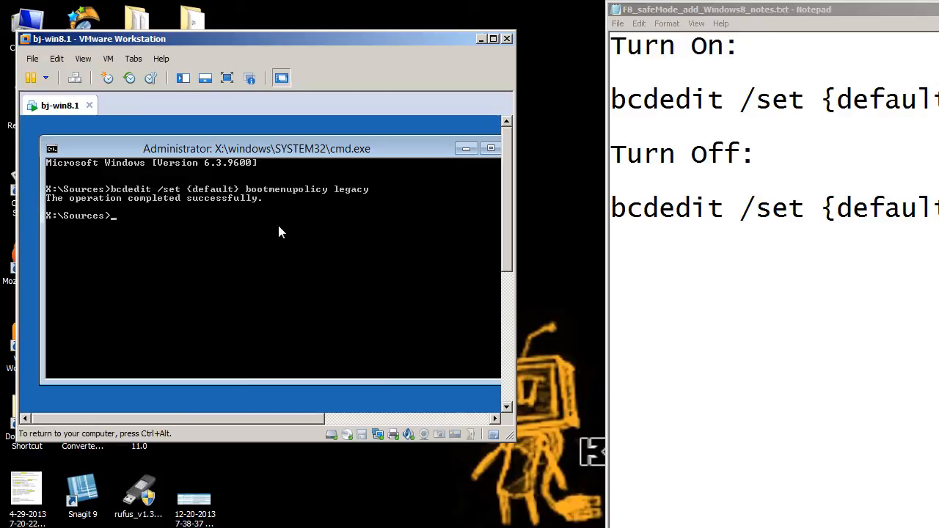
mouse_move(482, 55)
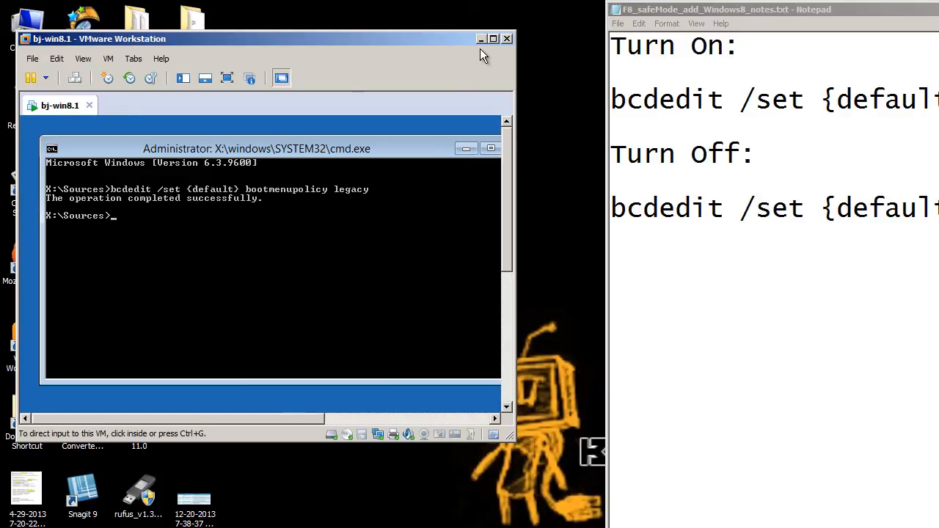
click(493, 38)
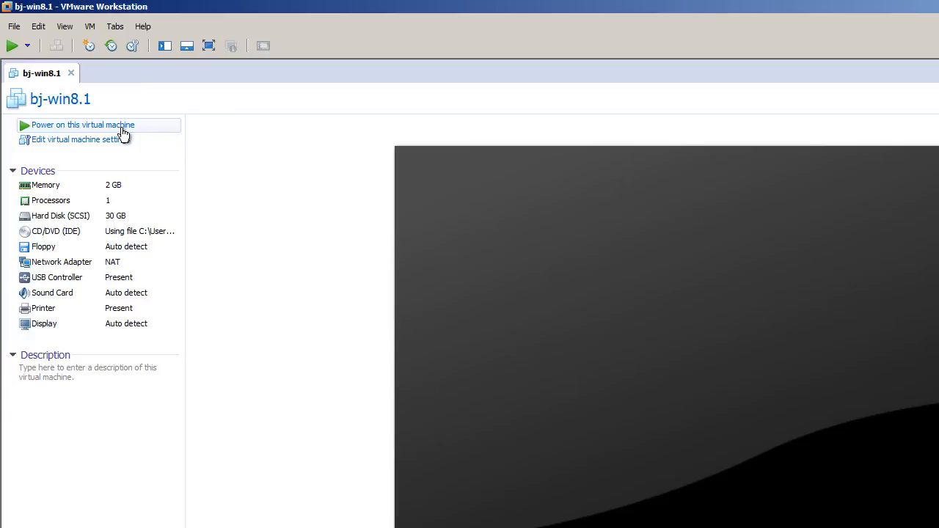
- Power on the bj-win8.1 VM and bring up its tab's context menu
click(82, 125)
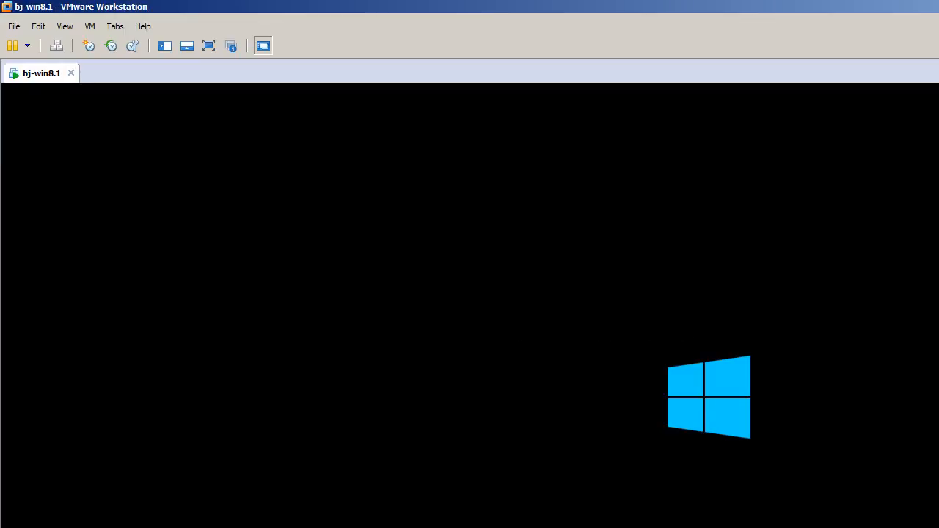
right_click(41, 72)
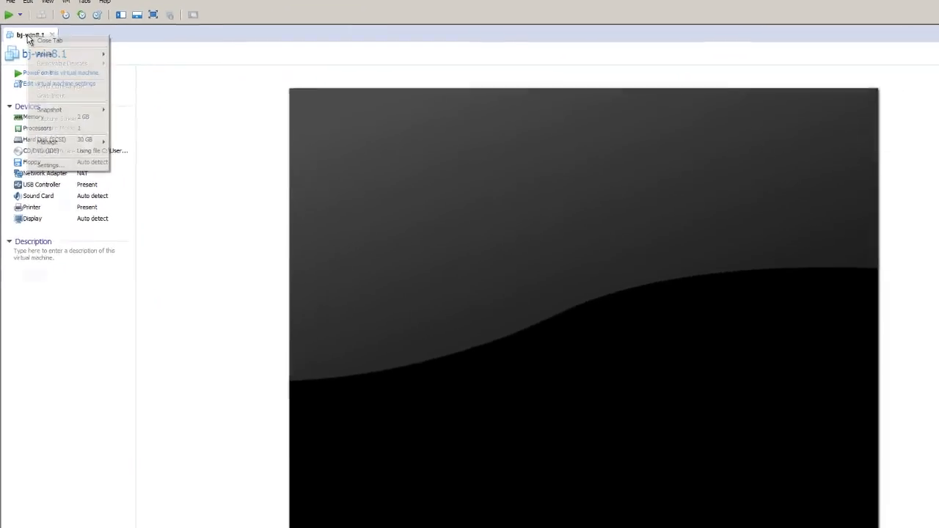
- Switch the CD/DVD (IDE) drive to Use physical drive (Auto detect) and apply
click(61, 84)
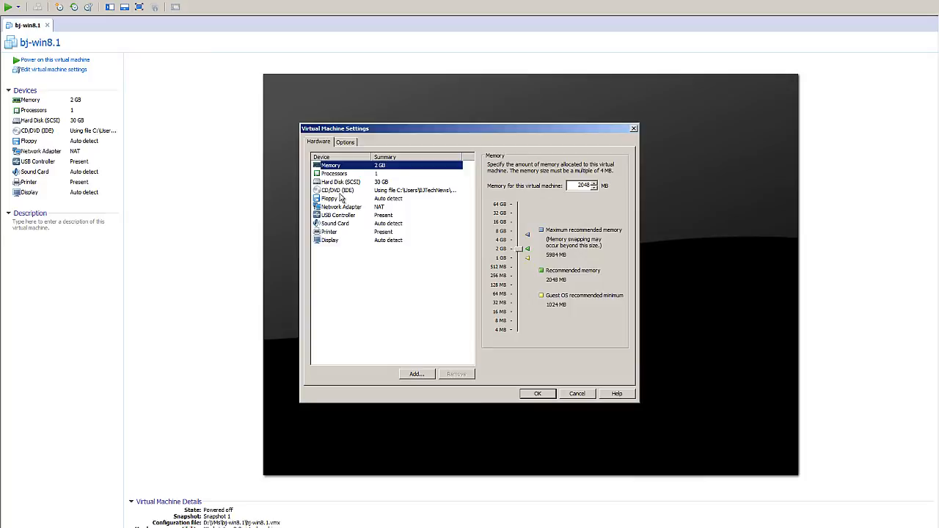
click(337, 190)
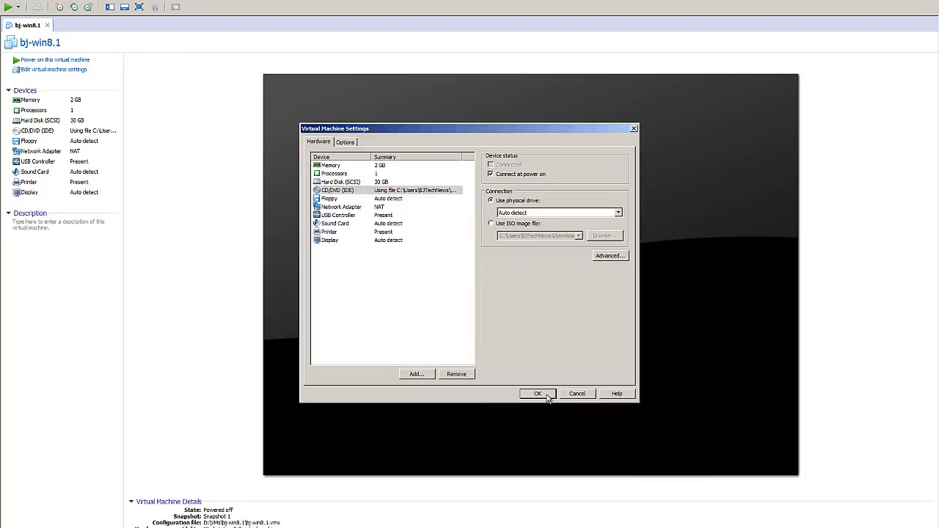
click(538, 394)
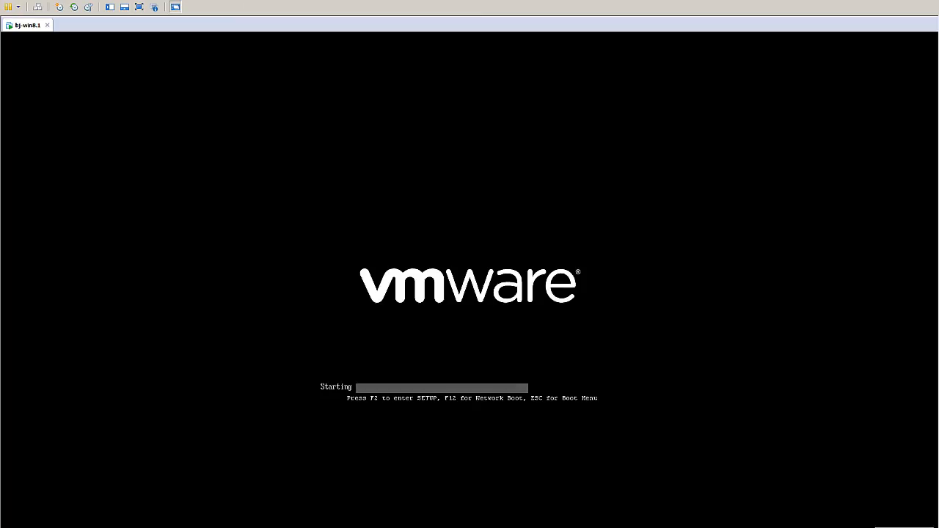
- Press F8 during startup to reach the Advanced Boot Options menu
key(F8)
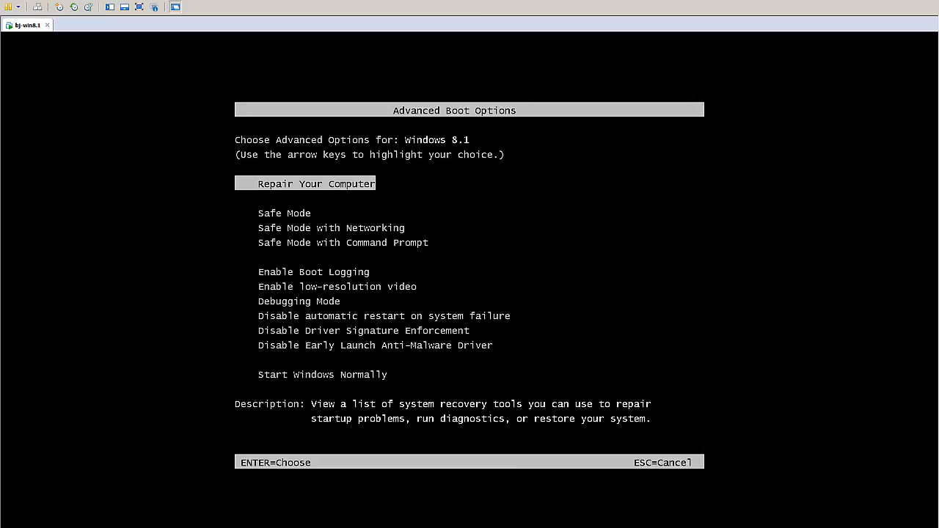